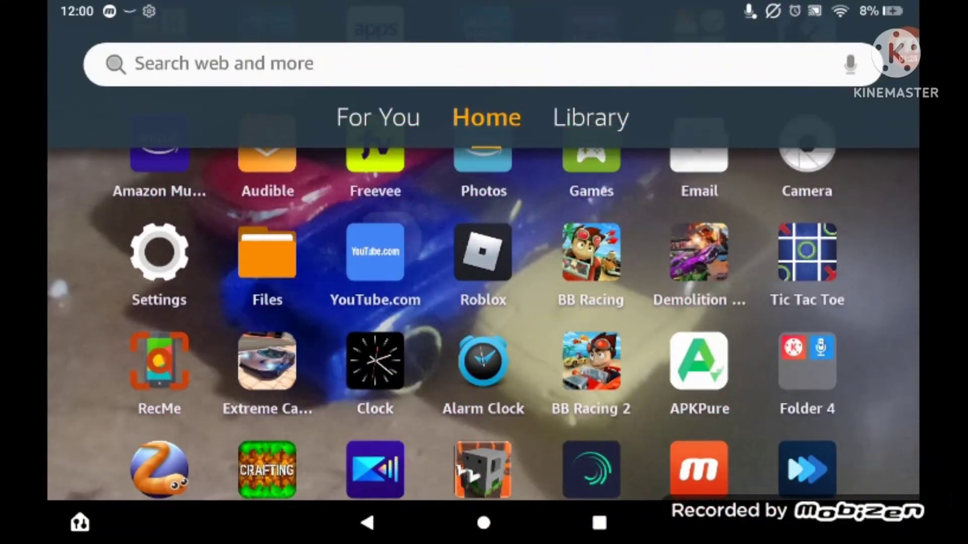
Step: Launch YouTube from the Fire OS home screen to its home feed
click(375, 252)
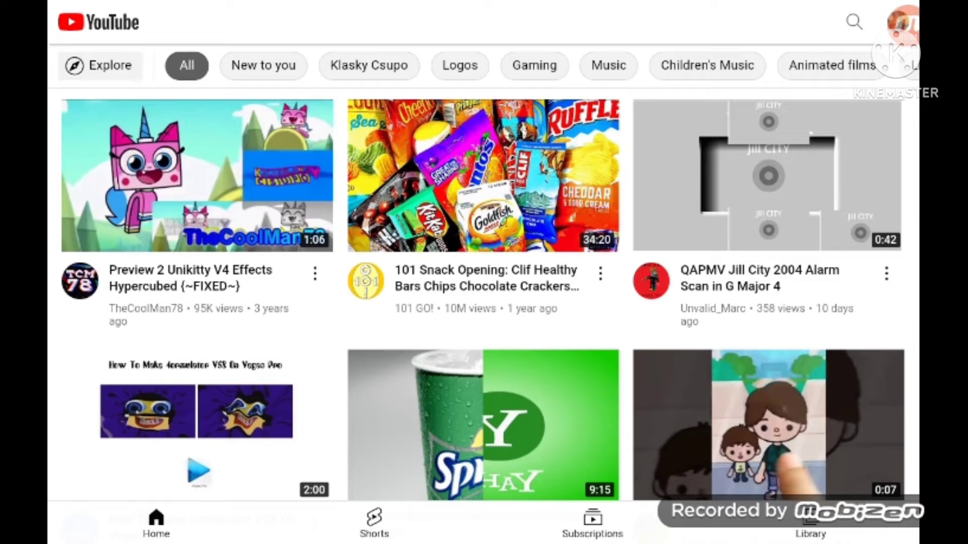
Step: Go to the 'Nathan Cochran 2022' channel page and show its created playlists
click(810, 521)
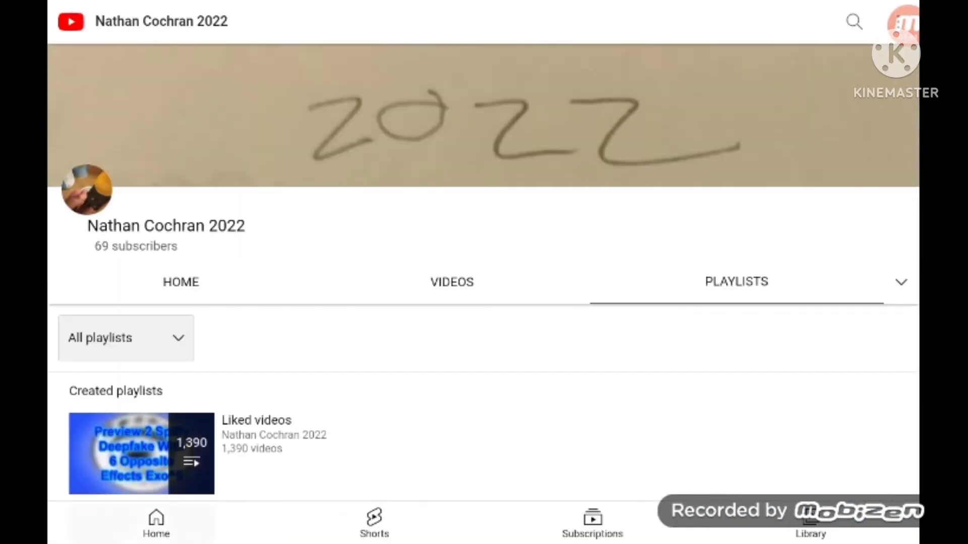
Step: Scroll the Holidays playlist down until the 'Happy month of june' video is in view
scroll(down, 3)
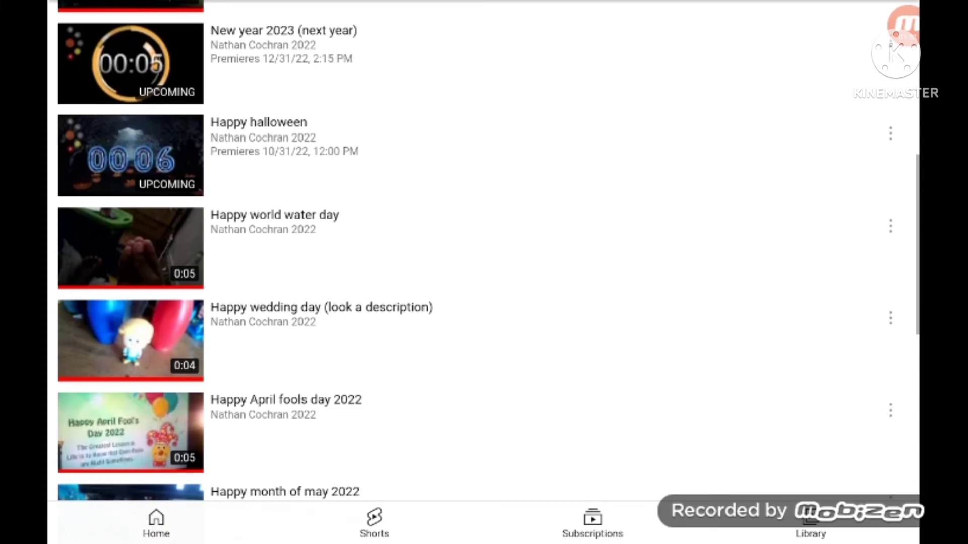
scroll(down, 3)
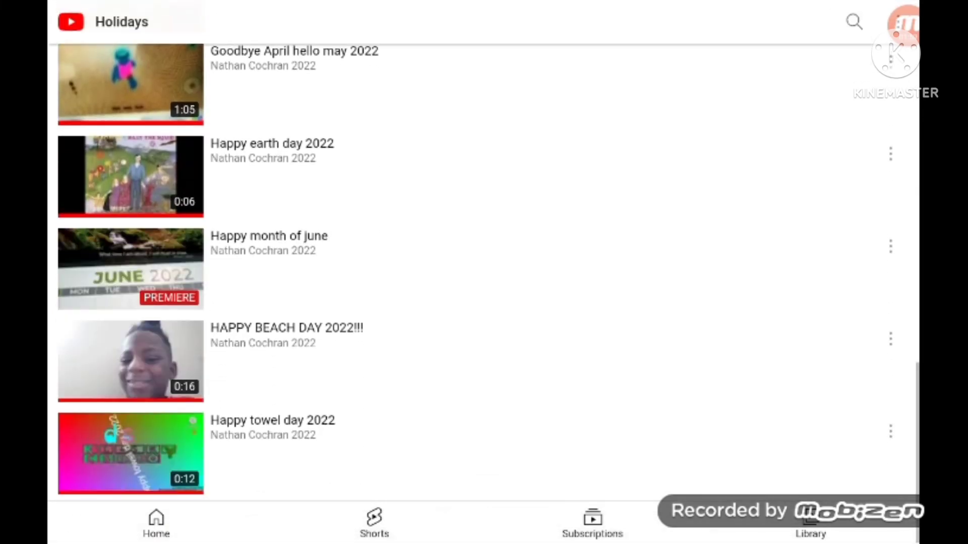